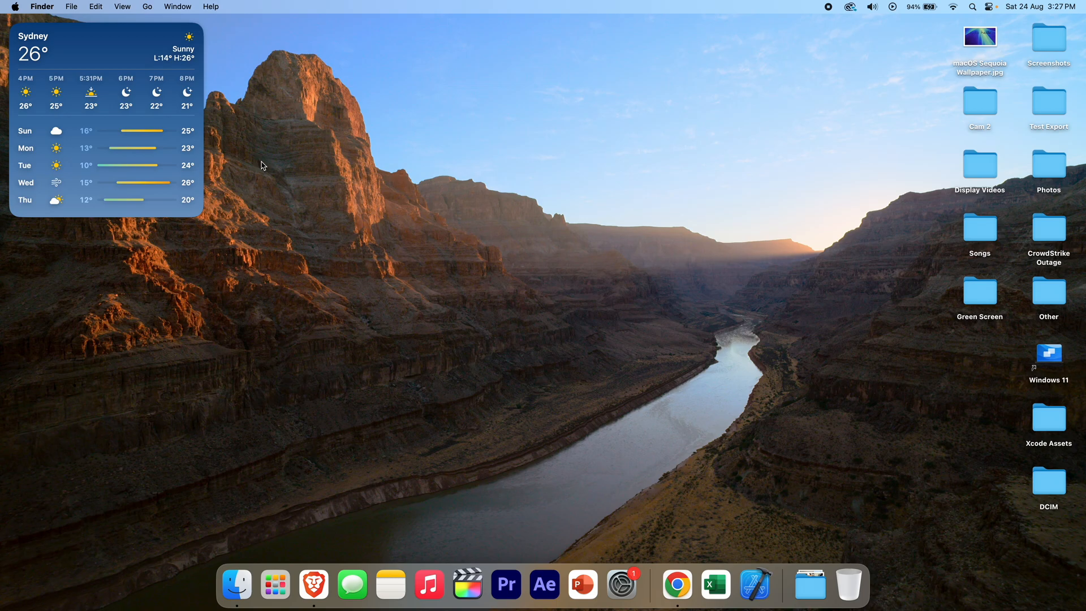
- Try the desktop shortcut menu twice, then go to the Trackpad settings pane
right_click(309, 149)
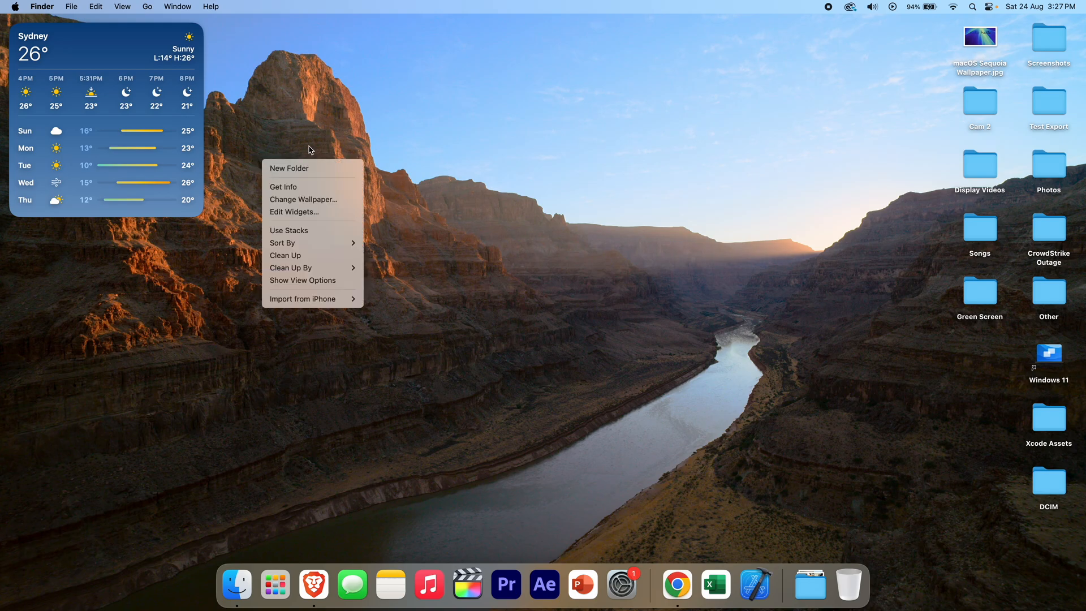
click(303, 141)
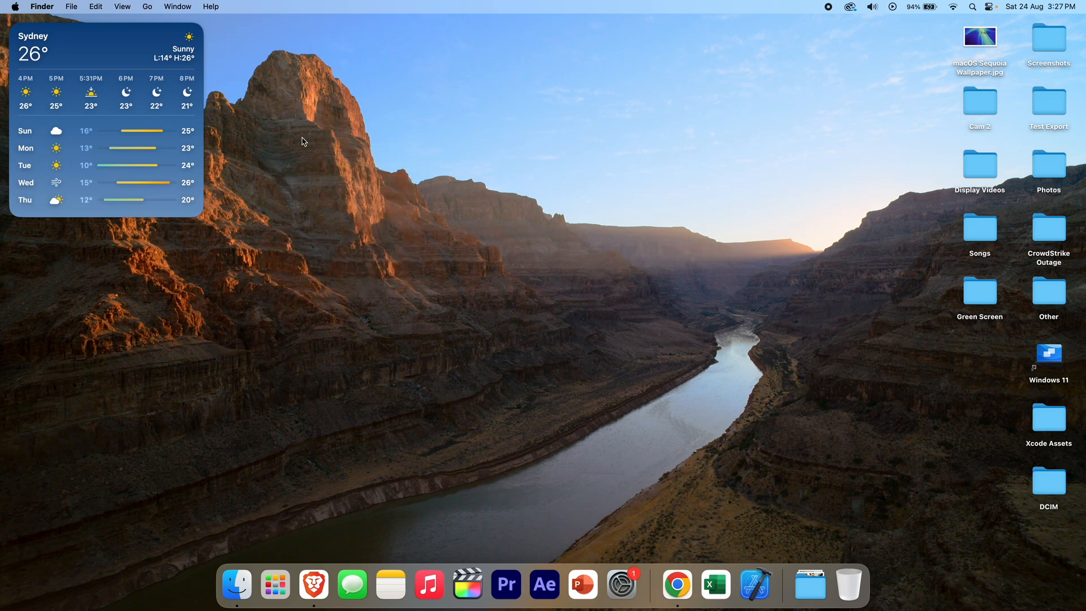
right_click(302, 141)
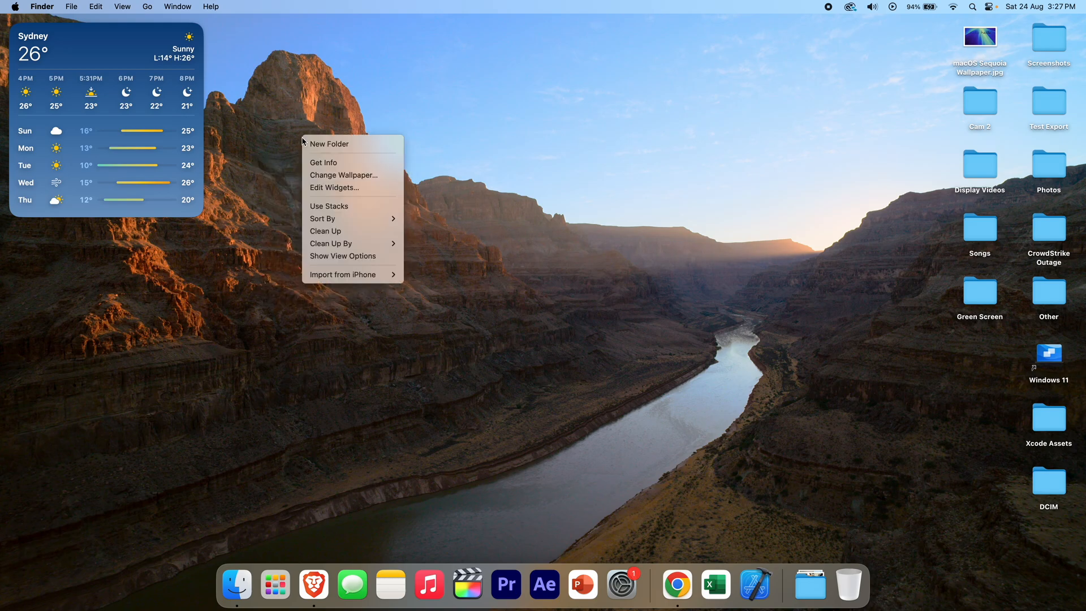
click(288, 151)
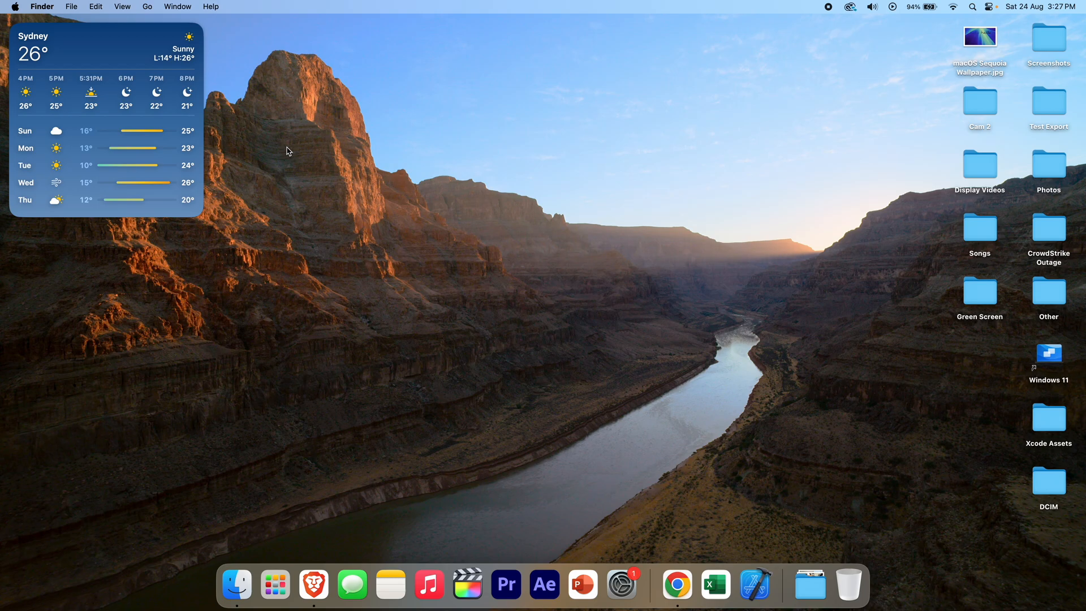
mouse_move(378, 200)
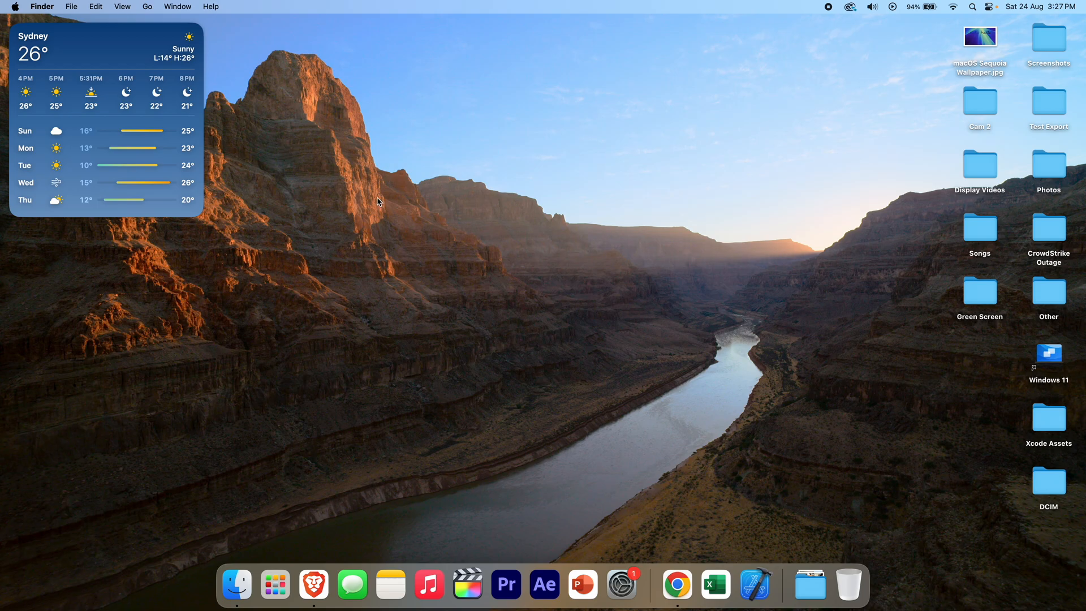
mouse_move(386, 214)
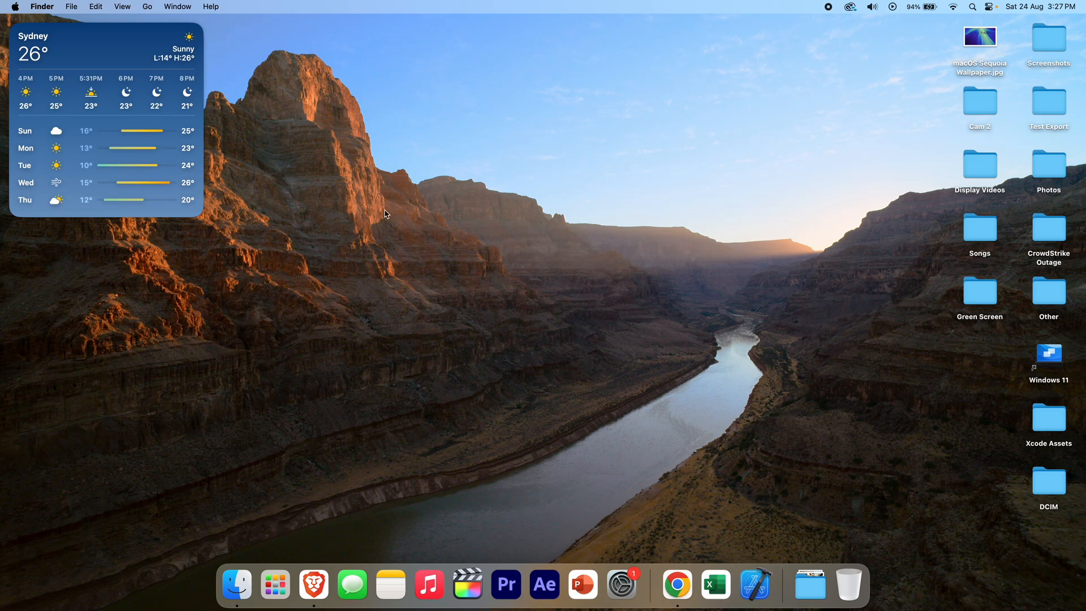
mouse_move(626, 497)
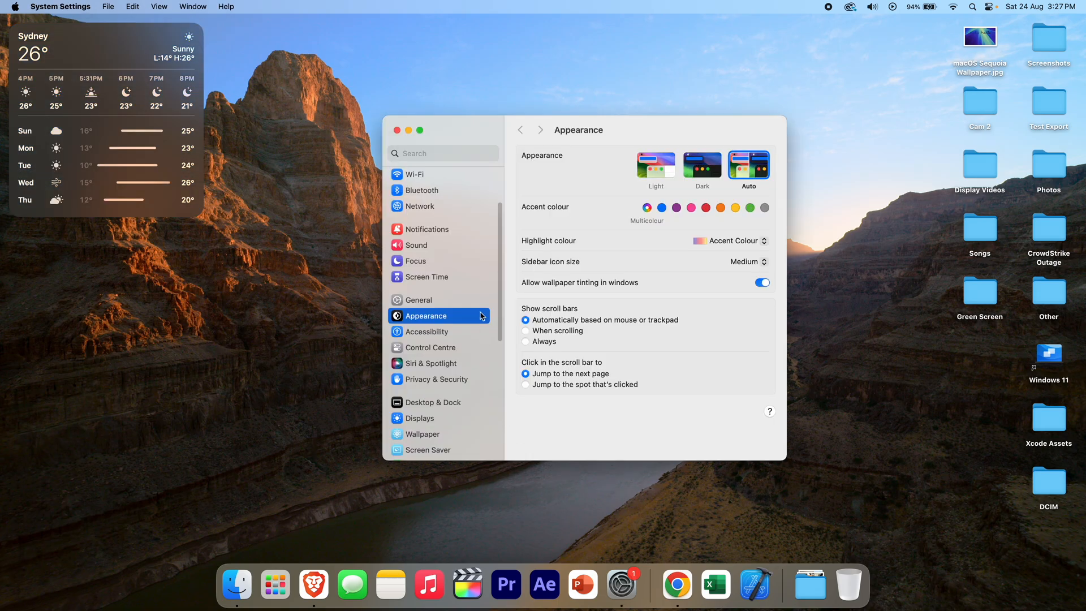
scroll(down, 3)
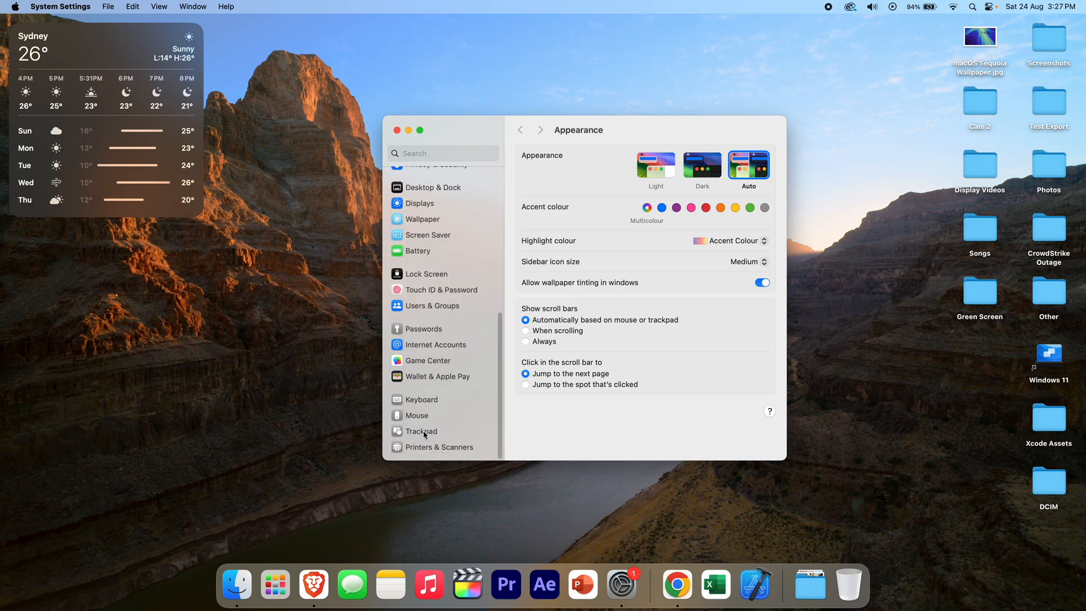
click(422, 431)
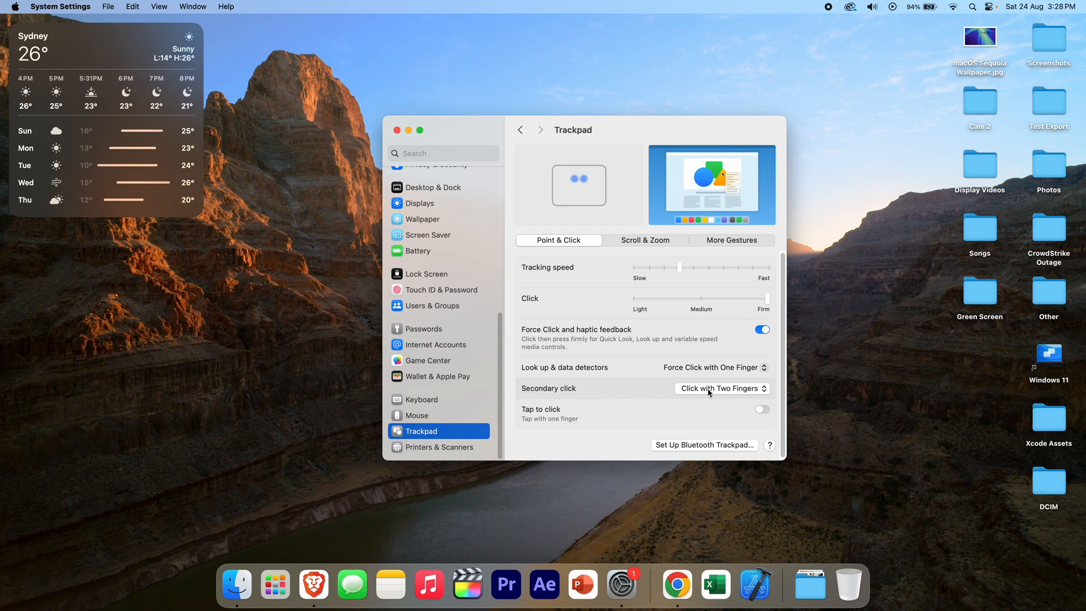
- Set Secondary click to Click in Bottom-Right Corner and test it with a desktop right-click
click(720, 388)
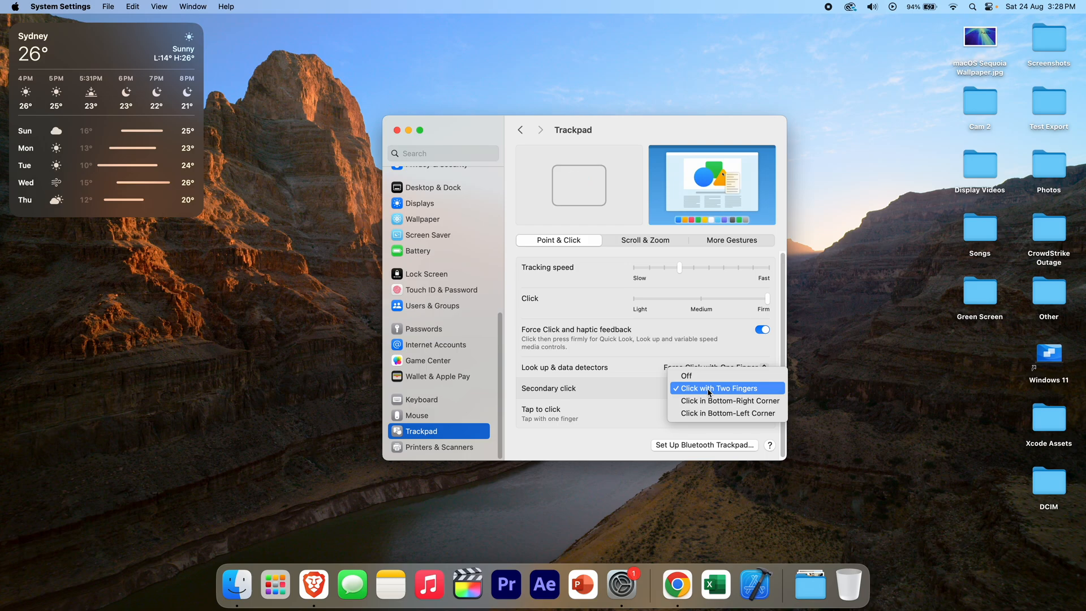
mouse_move(728, 401)
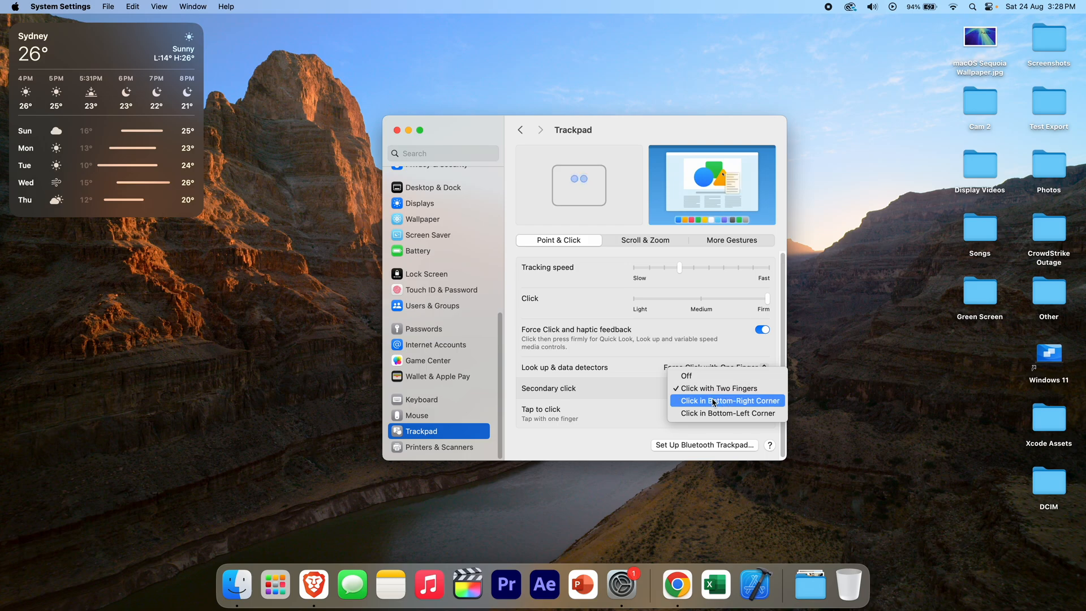
click(727, 400)
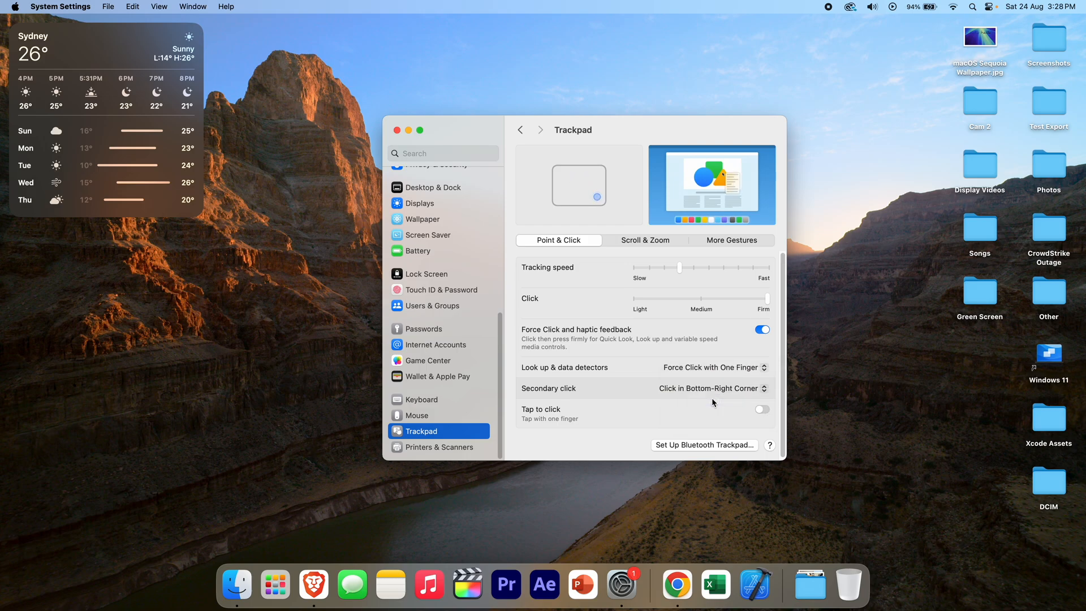
mouse_move(390, 399)
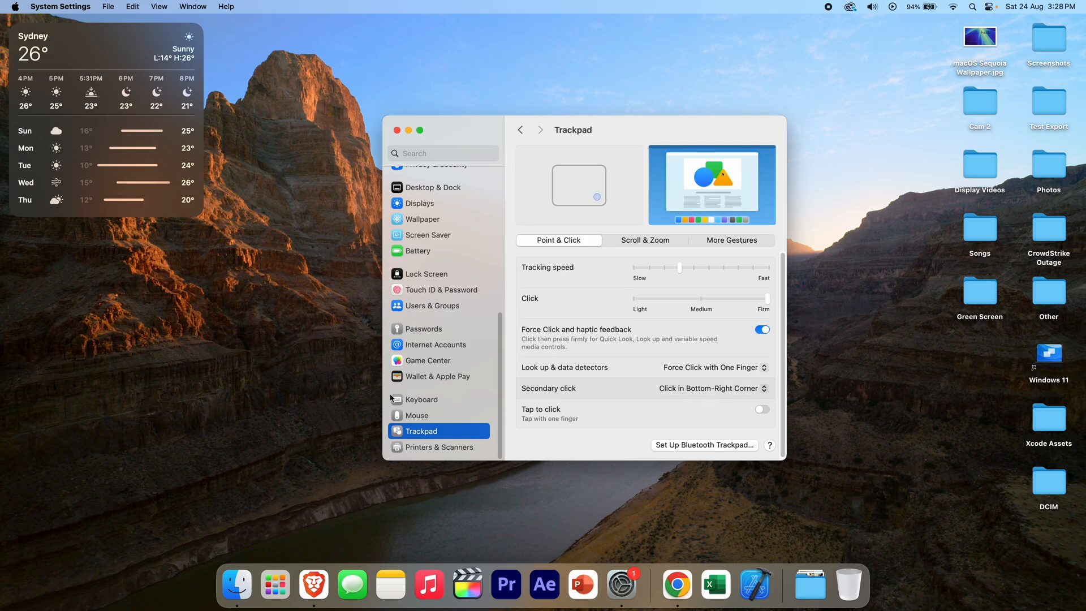
right_click(329, 365)
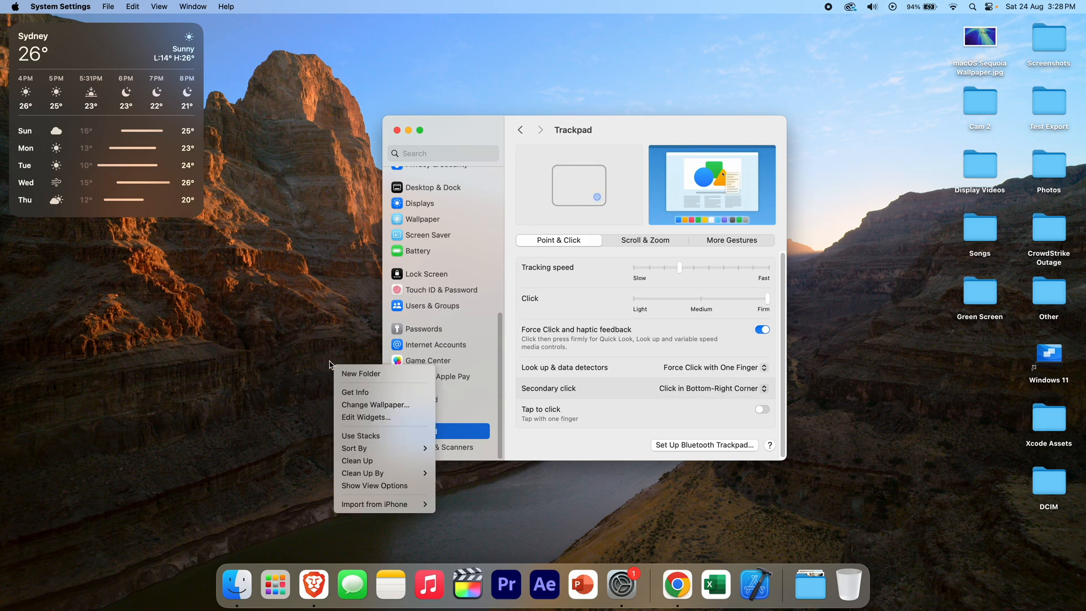
click(340, 328)
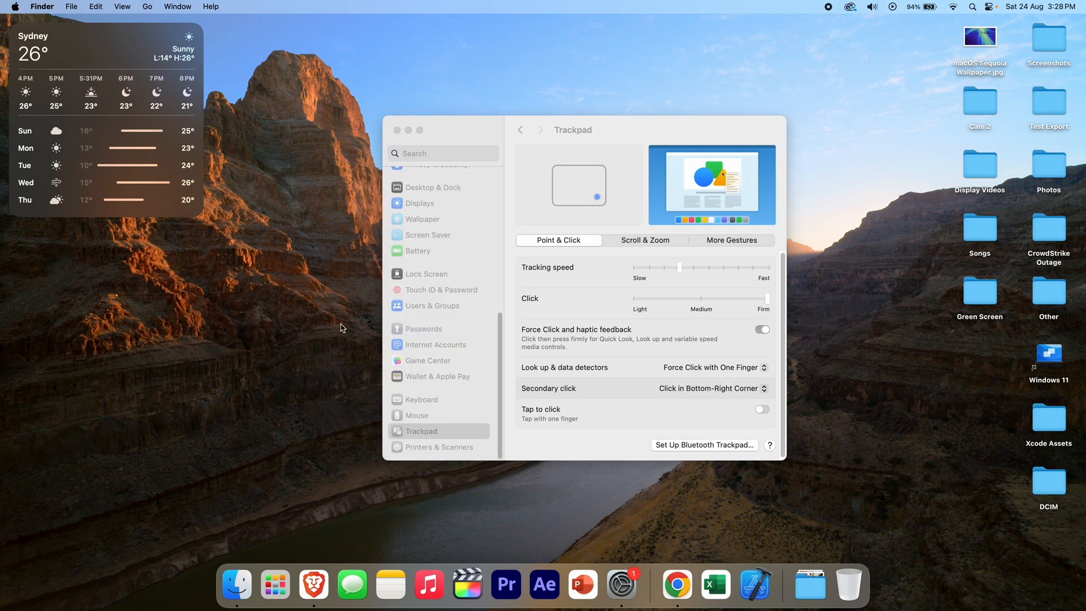
click(709, 388)
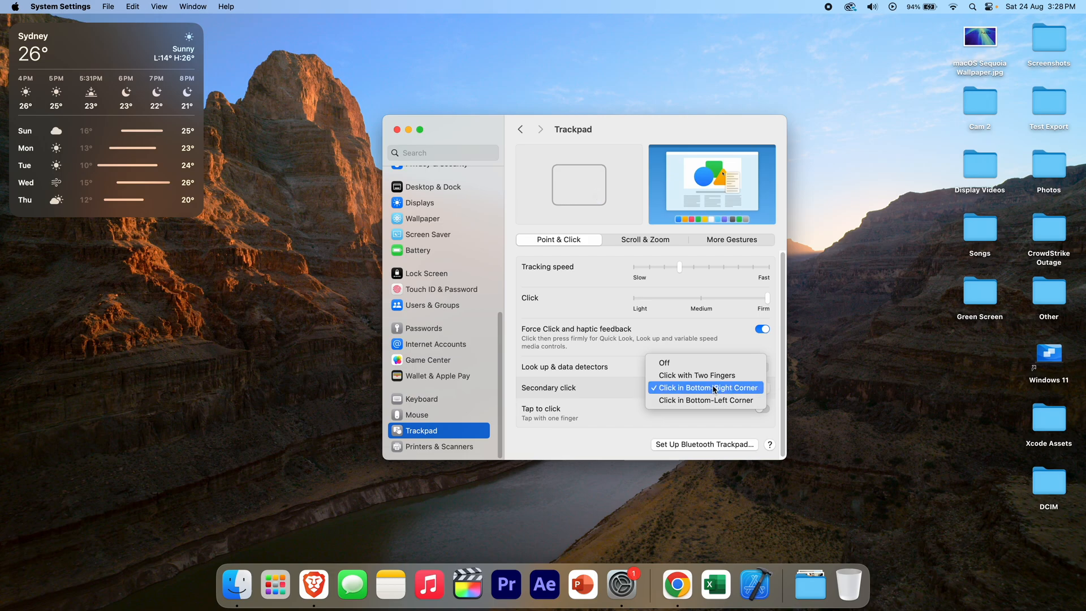
mouse_move(698, 362)
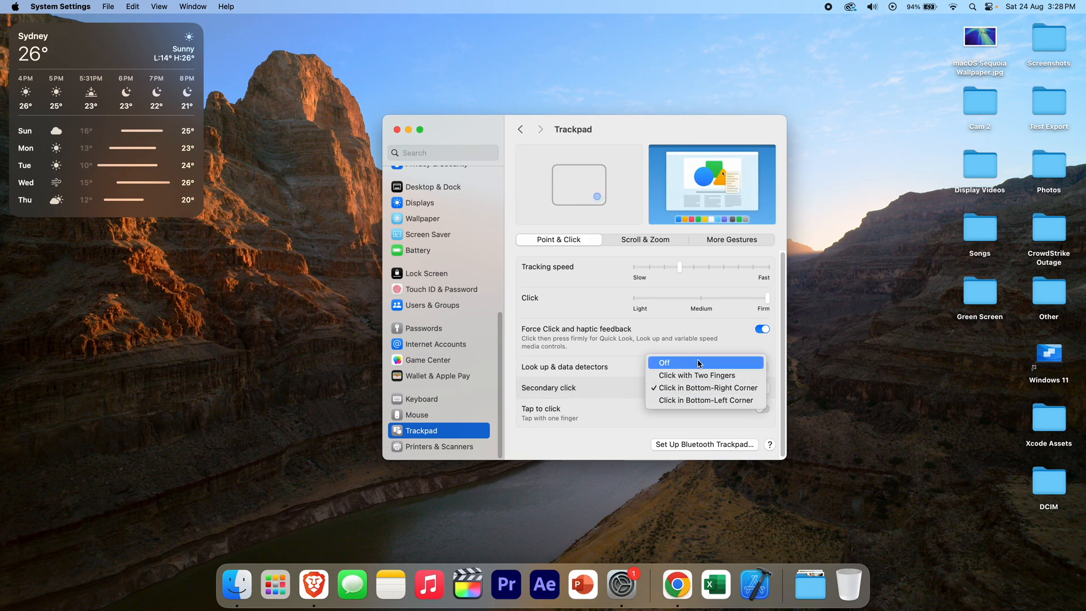
right_click(298, 319)
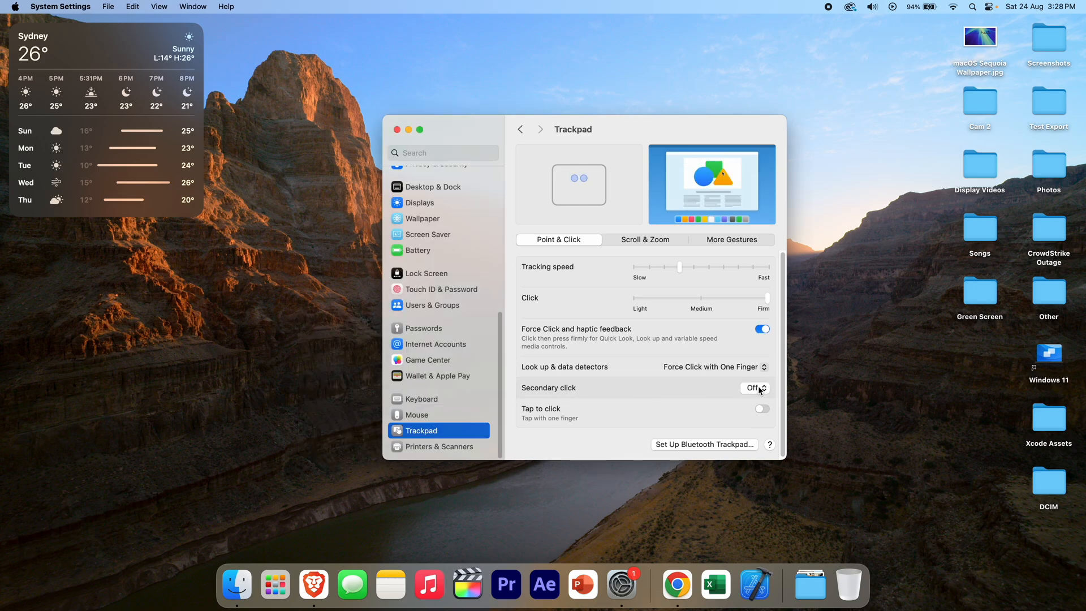
click(755, 387)
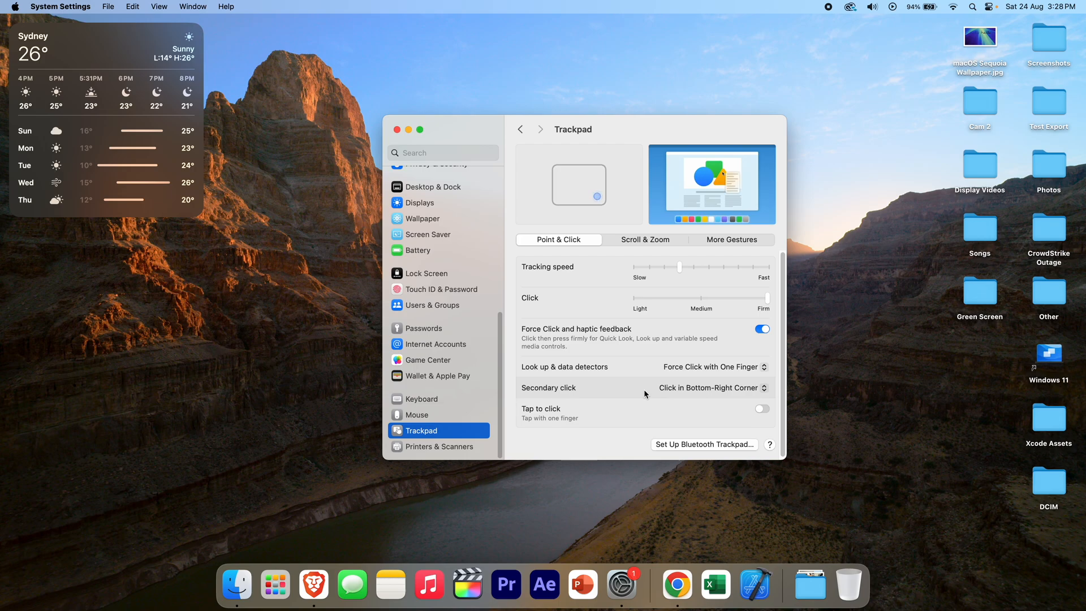
- Confirm the desktop shortcut menu still appears, then close System Settings to show the desktop
right_click(164, 394)
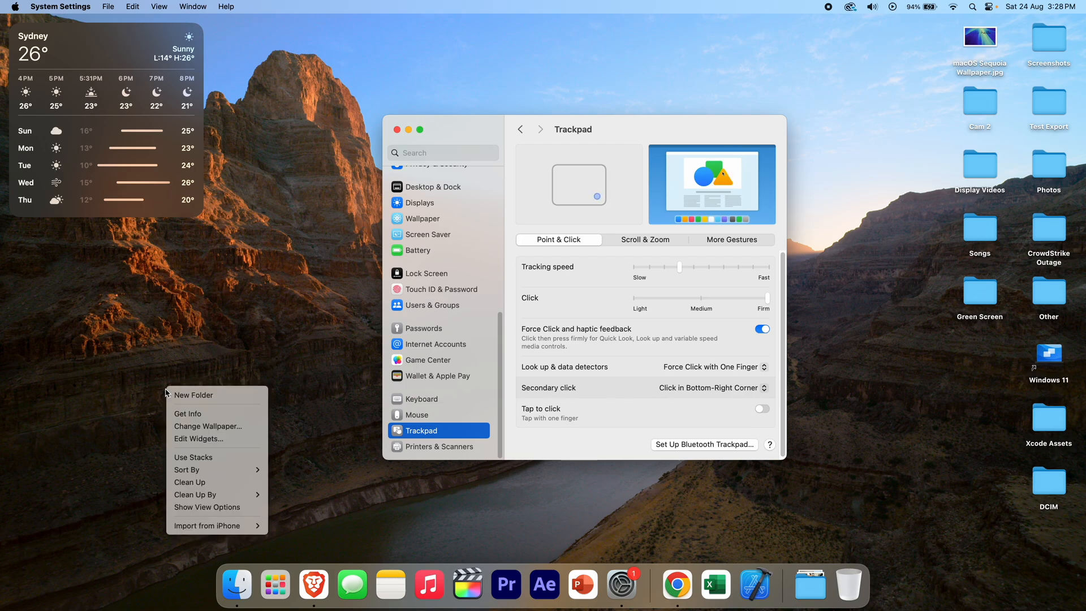
click(623, 141)
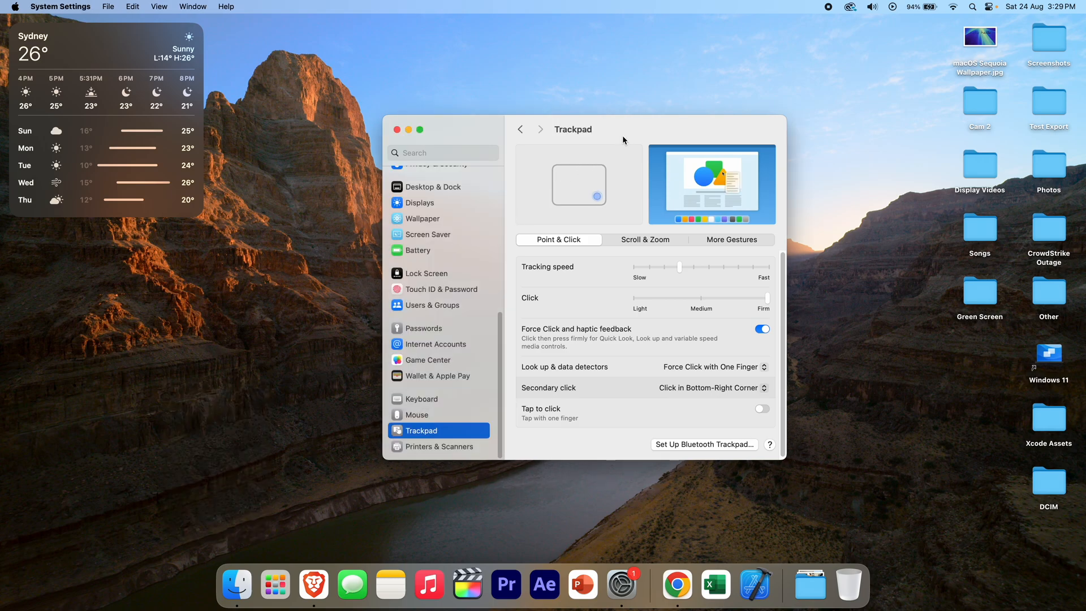
mouse_move(447, 392)
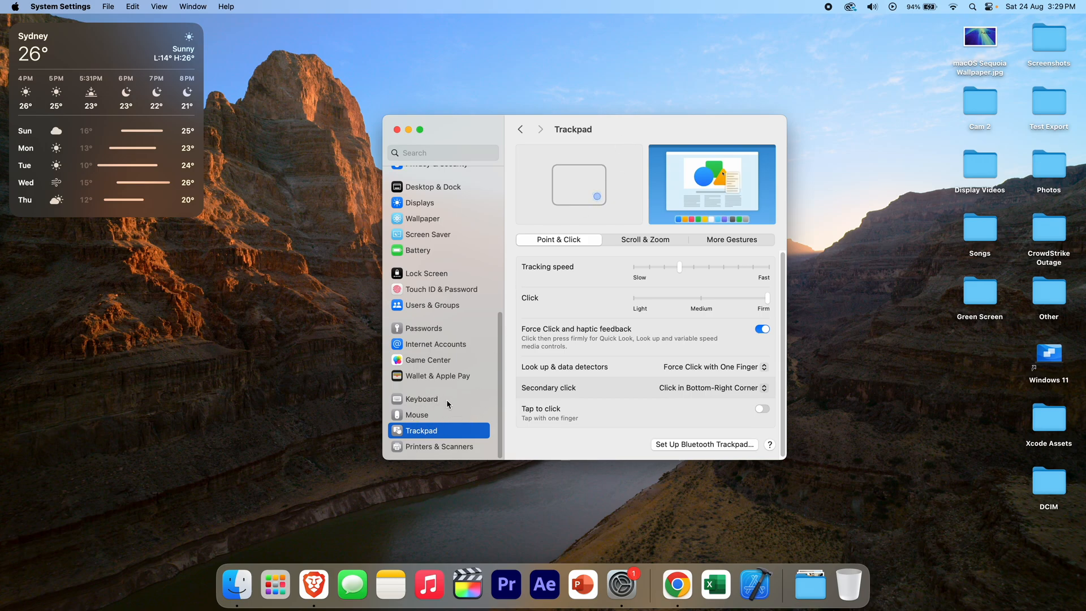
mouse_move(531, 438)
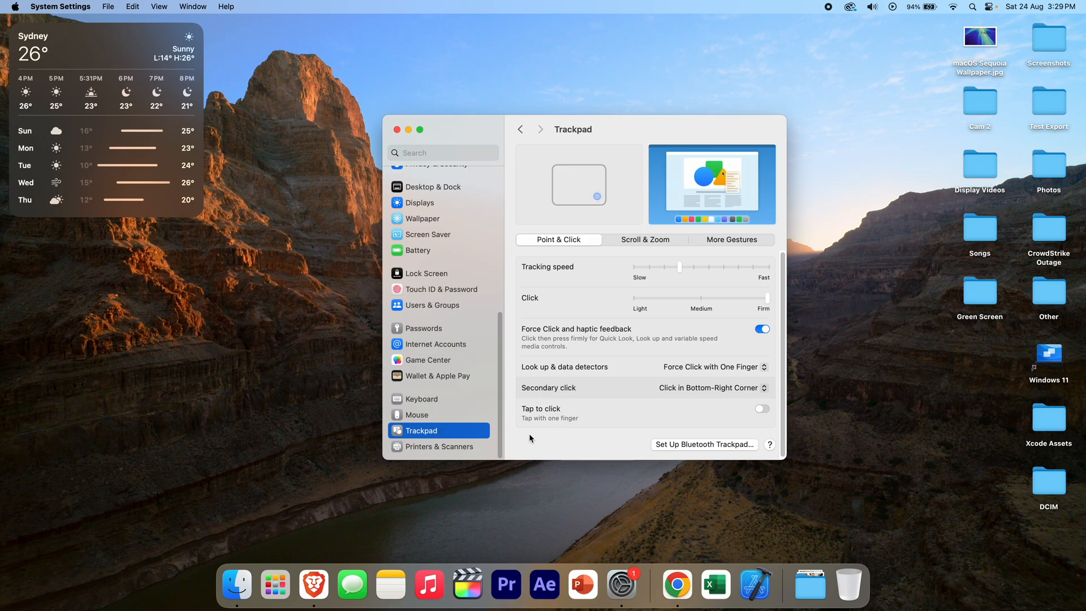
mouse_move(611, 391)
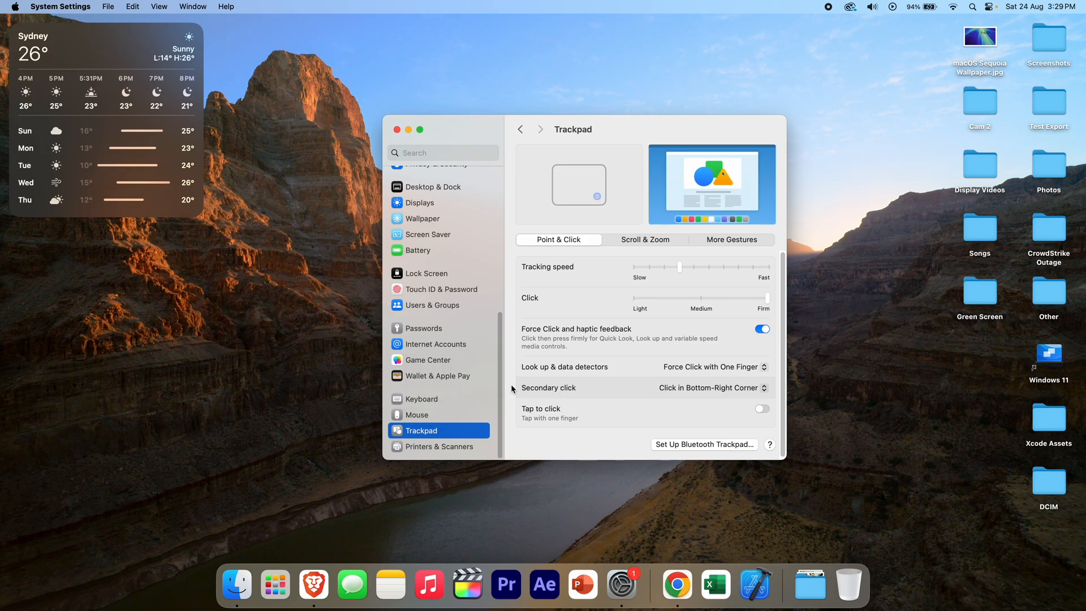
click(397, 129)
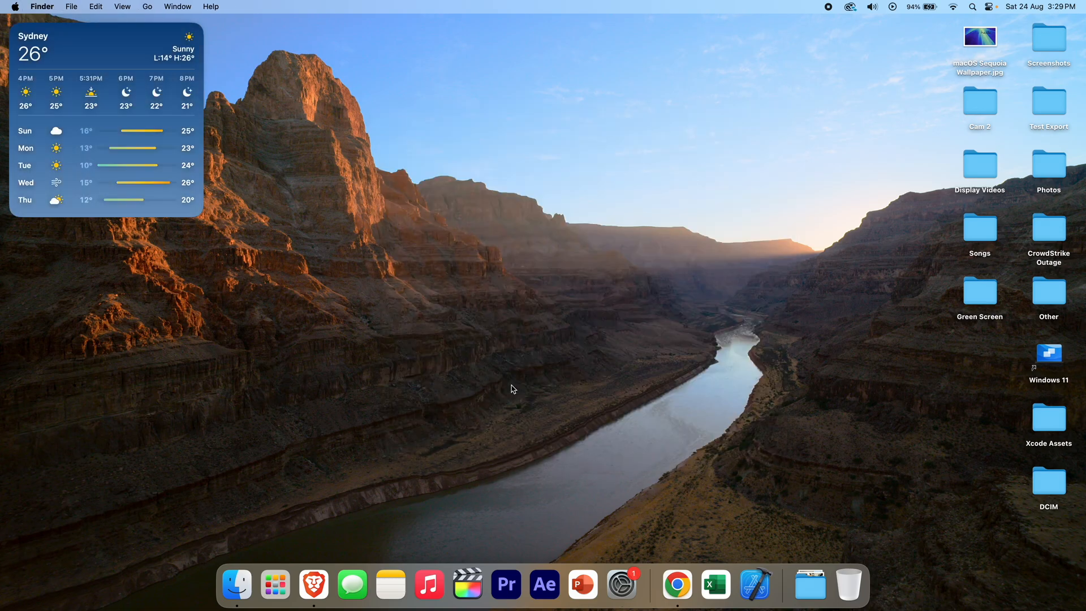